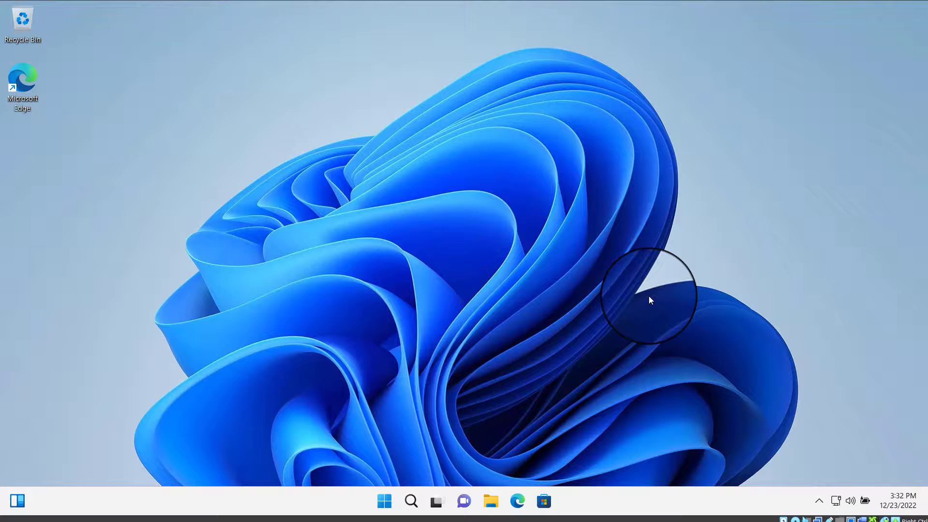
mouse_move(447, 455)
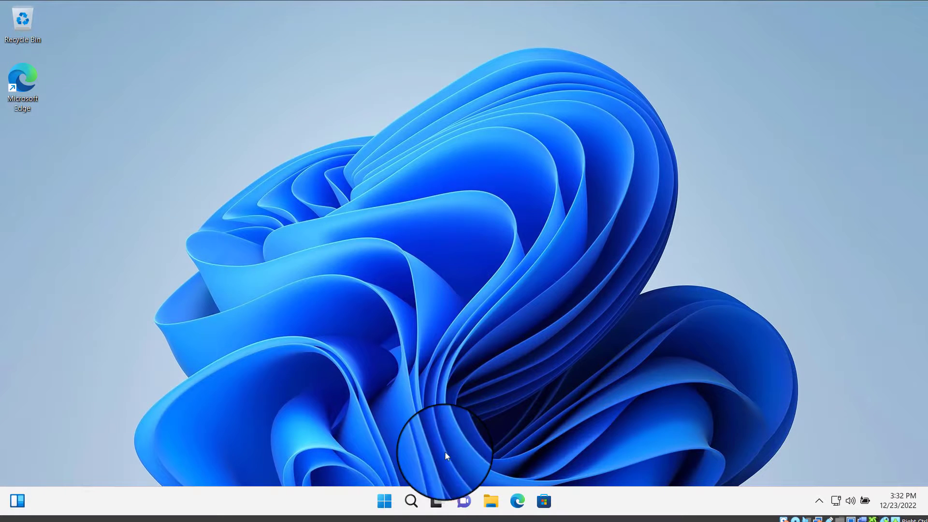
- Launch the Settings app from the Start menu's pinned apps
left_click(384, 501)
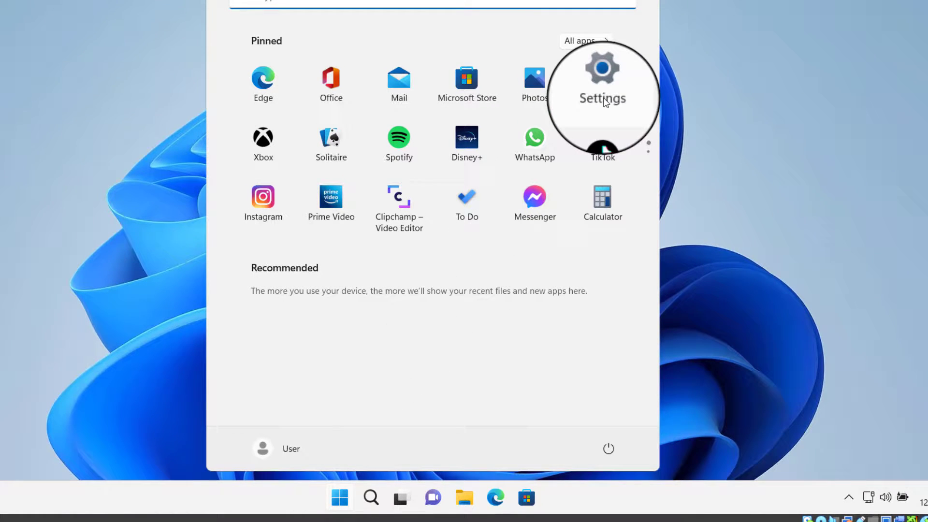
left_click(601, 83)
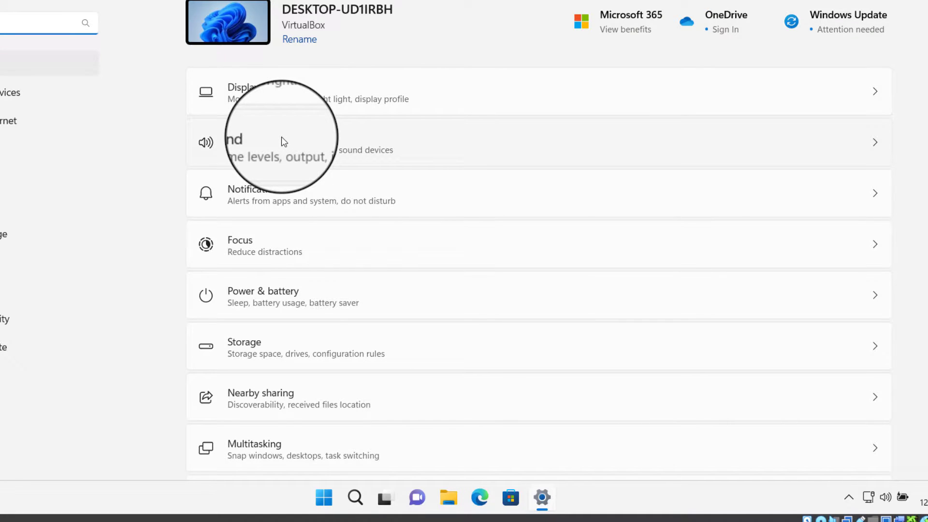
- Under System > Sound, set the Microphone's Audio access to Don't allow
left_click(296, 142)
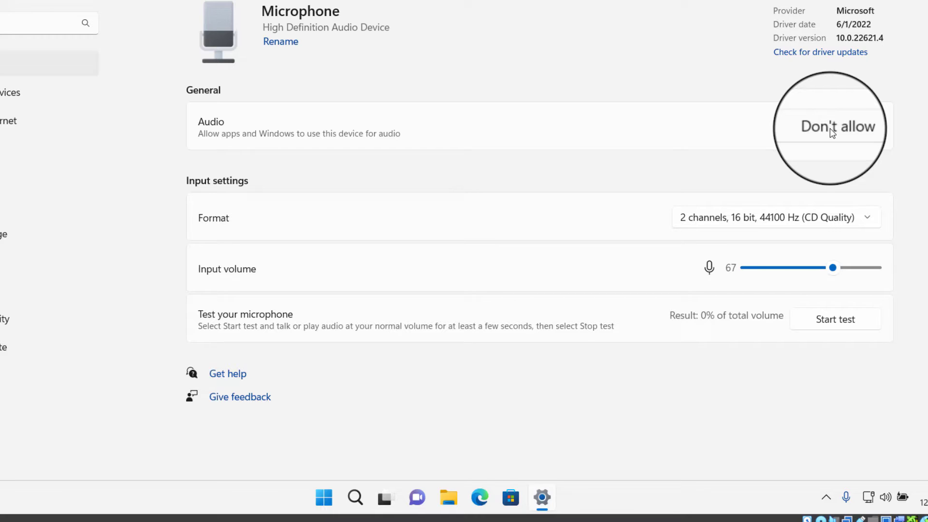
left_click(835, 126)
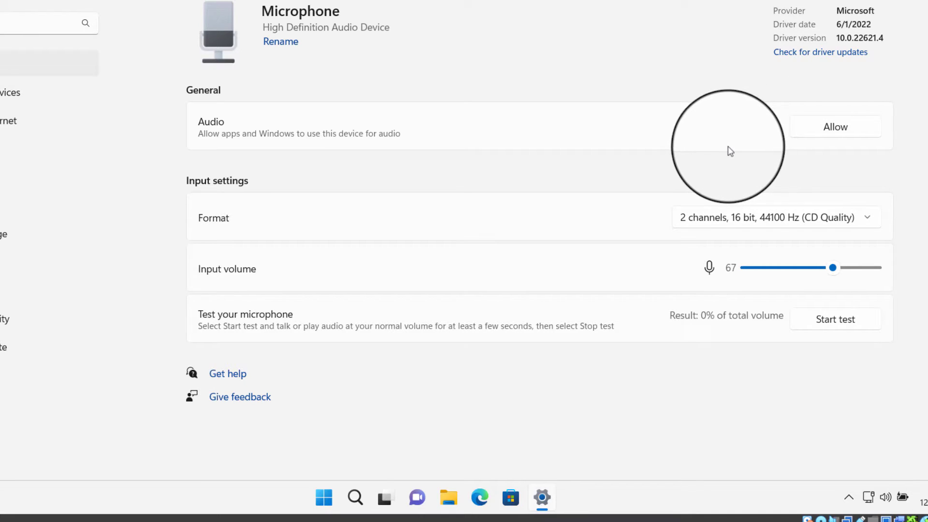
mouse_move(708, 148)
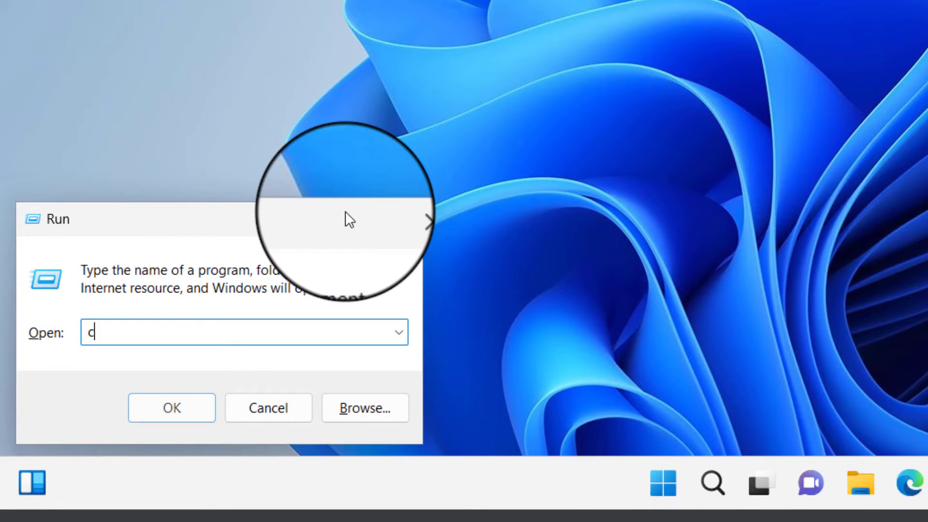
- Run 'control' from the Run dialog to start Control Panel
type("ontrol")
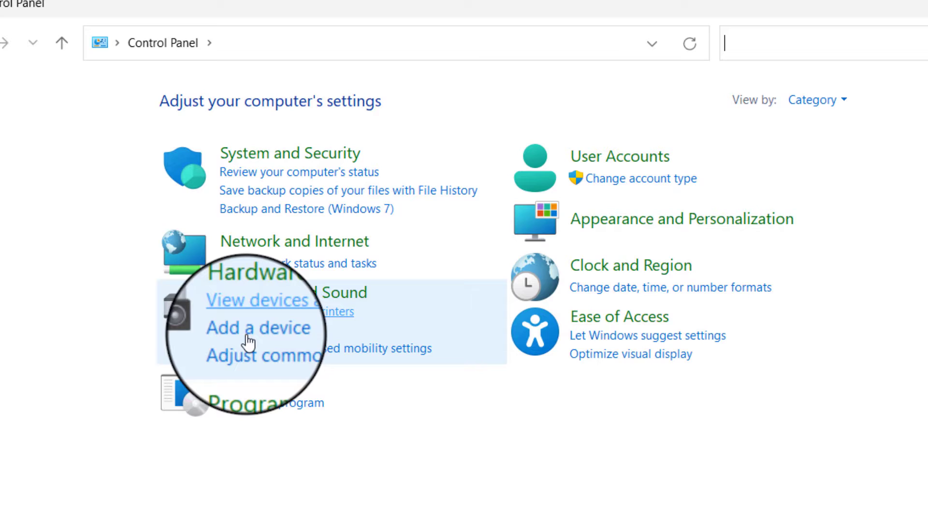
- Go to Hardware and Sound, then Sound, to bring up the Sound dialog
left_click(292, 292)
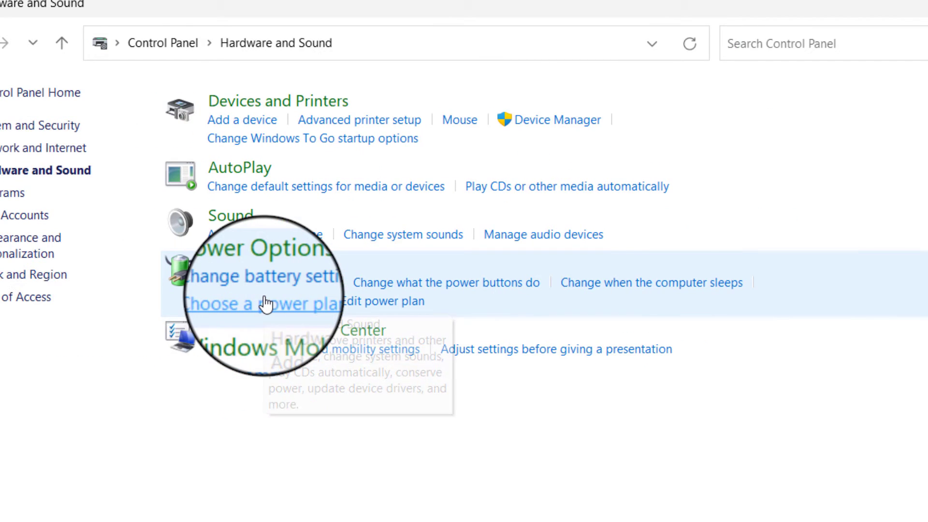
mouse_move(237, 222)
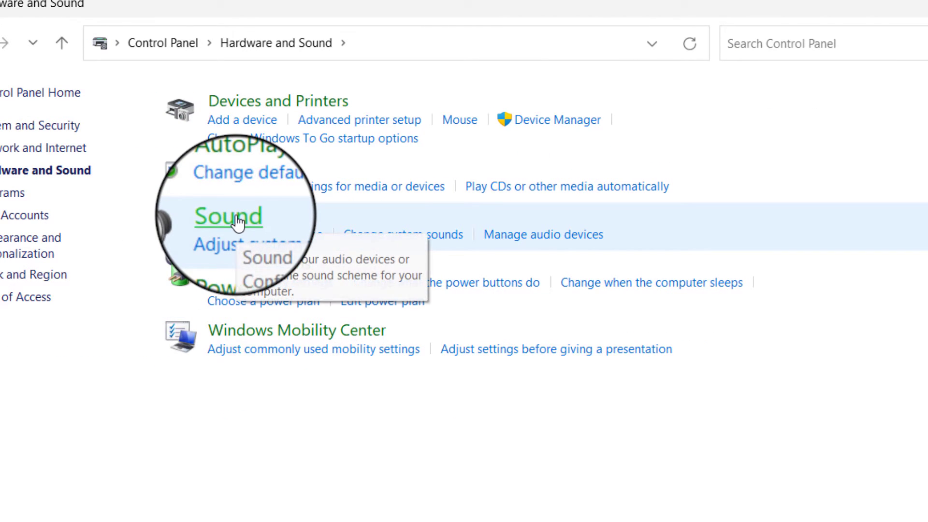
left_click(227, 216)
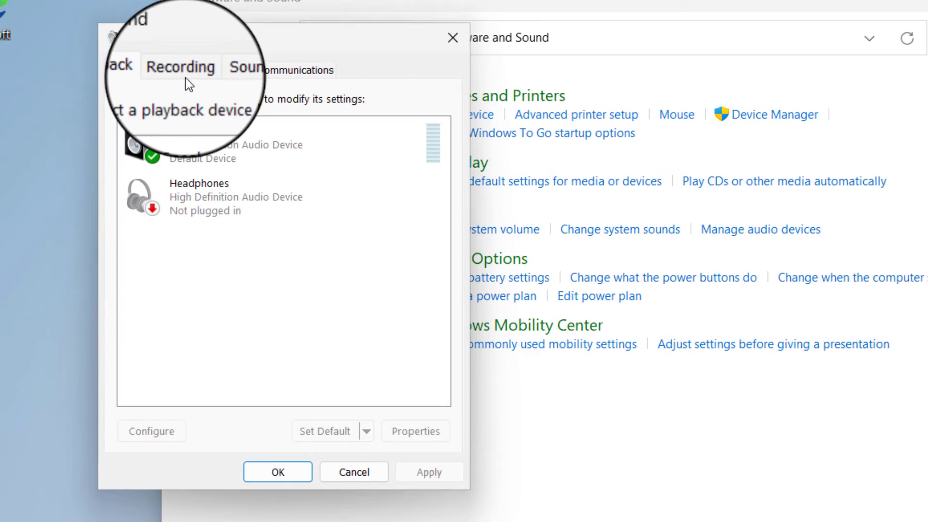
- Switch the Sound dialog to the Recording tab to reach Microphone properties
left_click(180, 66)
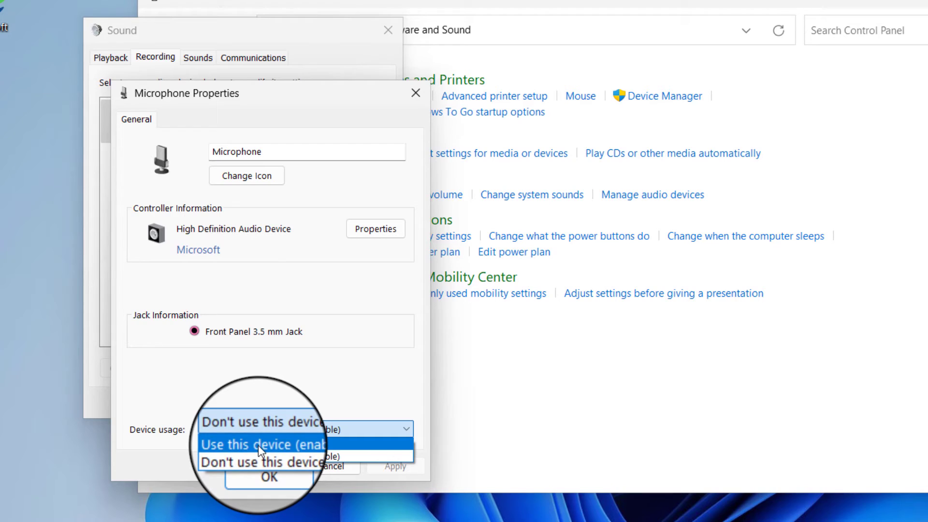
- Set Microphone device usage to 'Use this device (enable)', apply and confirm
left_click(262, 444)
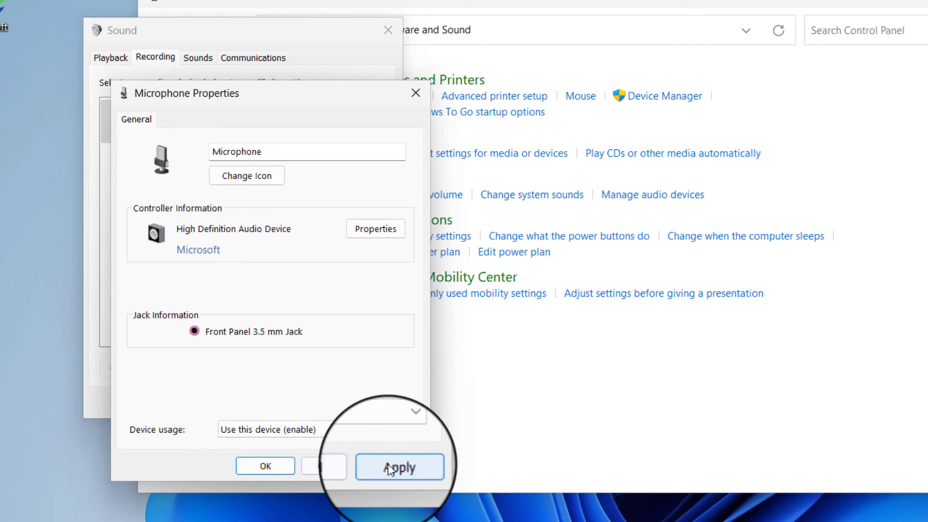
left_click(399, 467)
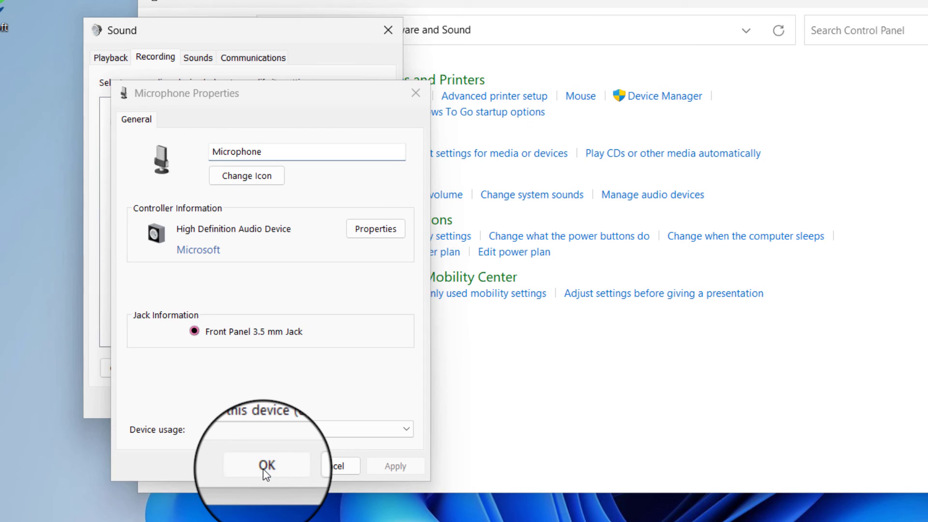
left_click(266, 465)
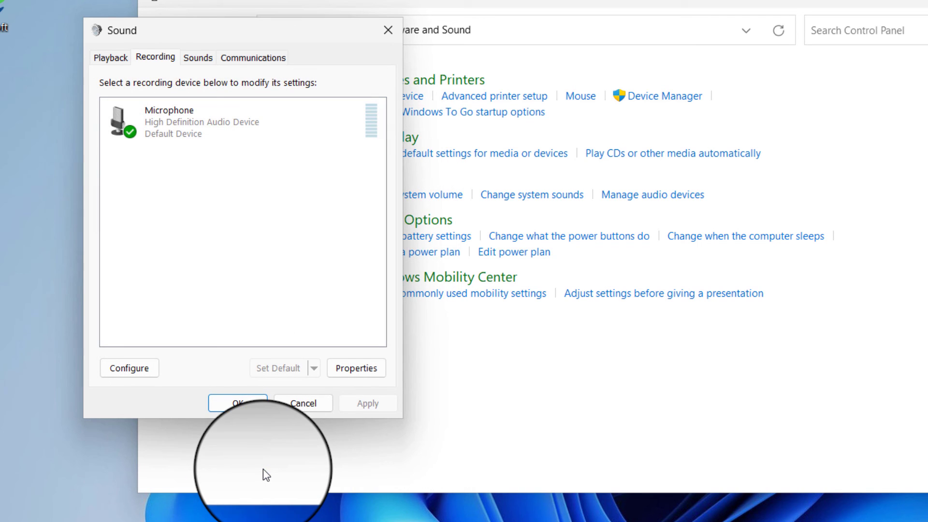